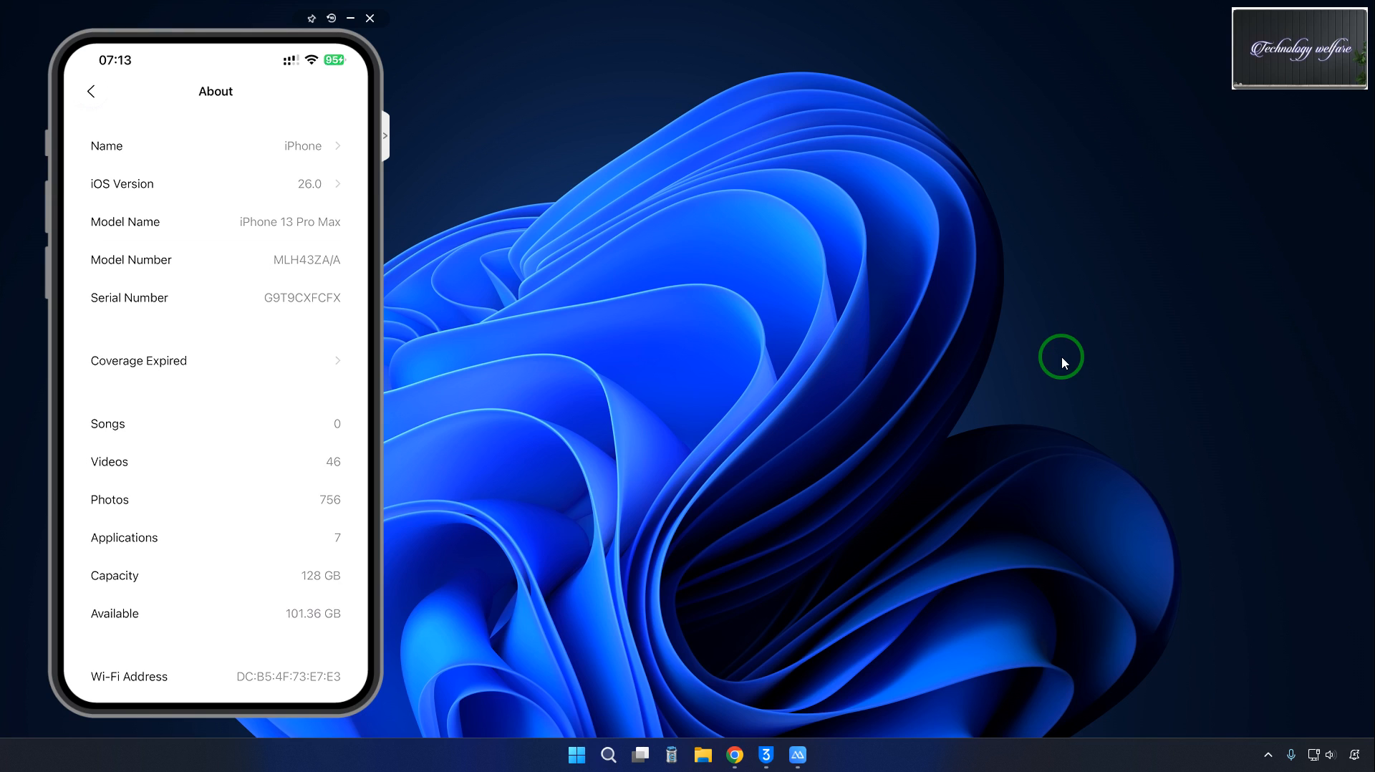
View the mirrored iPhone's About details: iPhone 13 Pro Max, iOS 26.0, 128 GB.
click(90, 92)
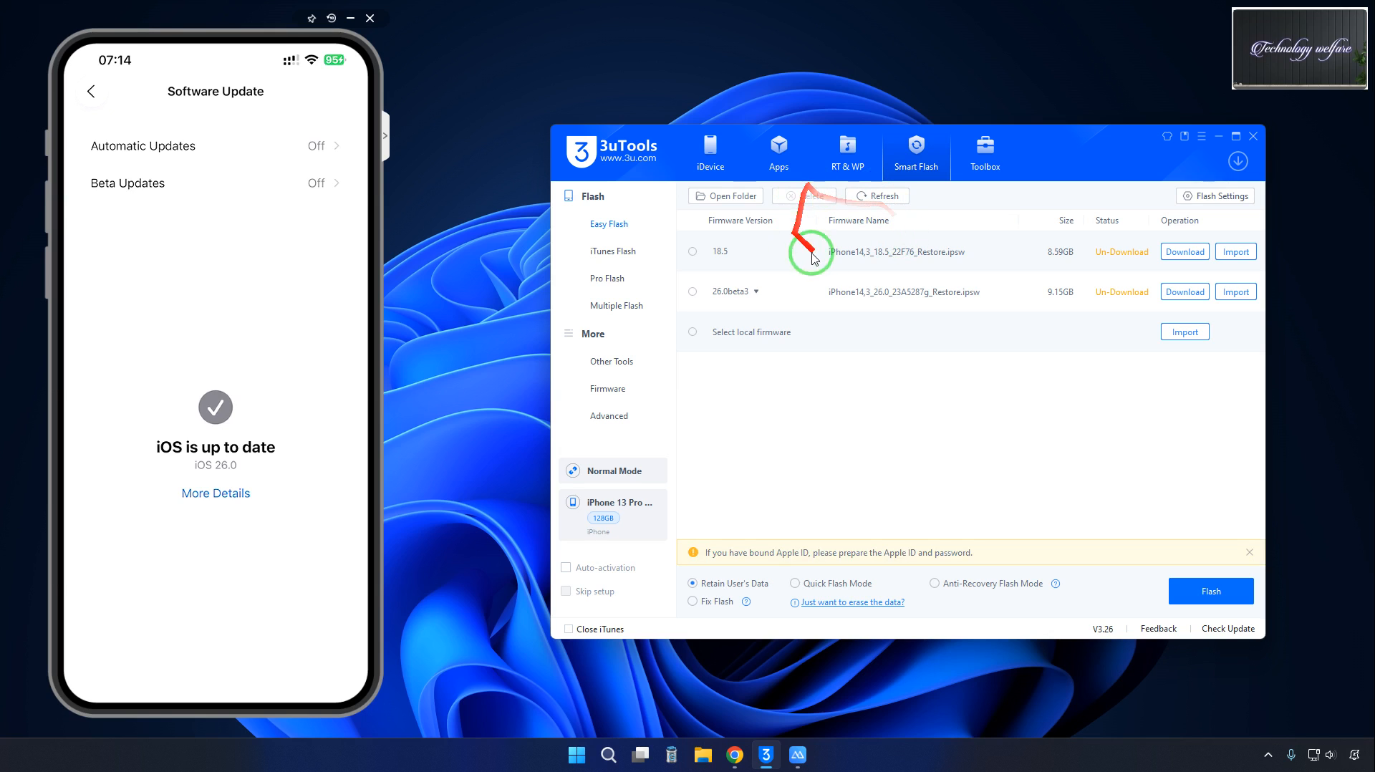
Choose the iOS 18.5 restore firmware in Easy Flash and bring up the full firmware list.
click(694, 251)
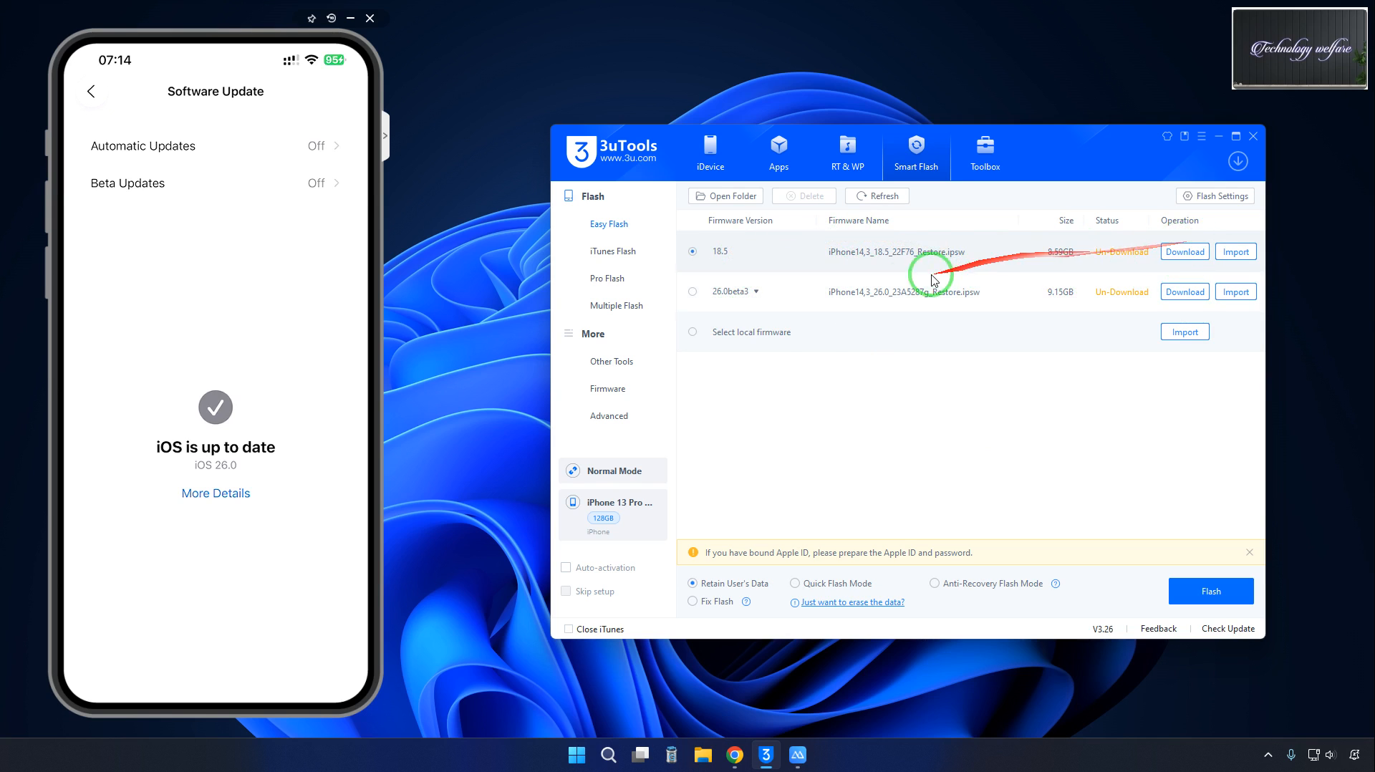
click(608, 389)
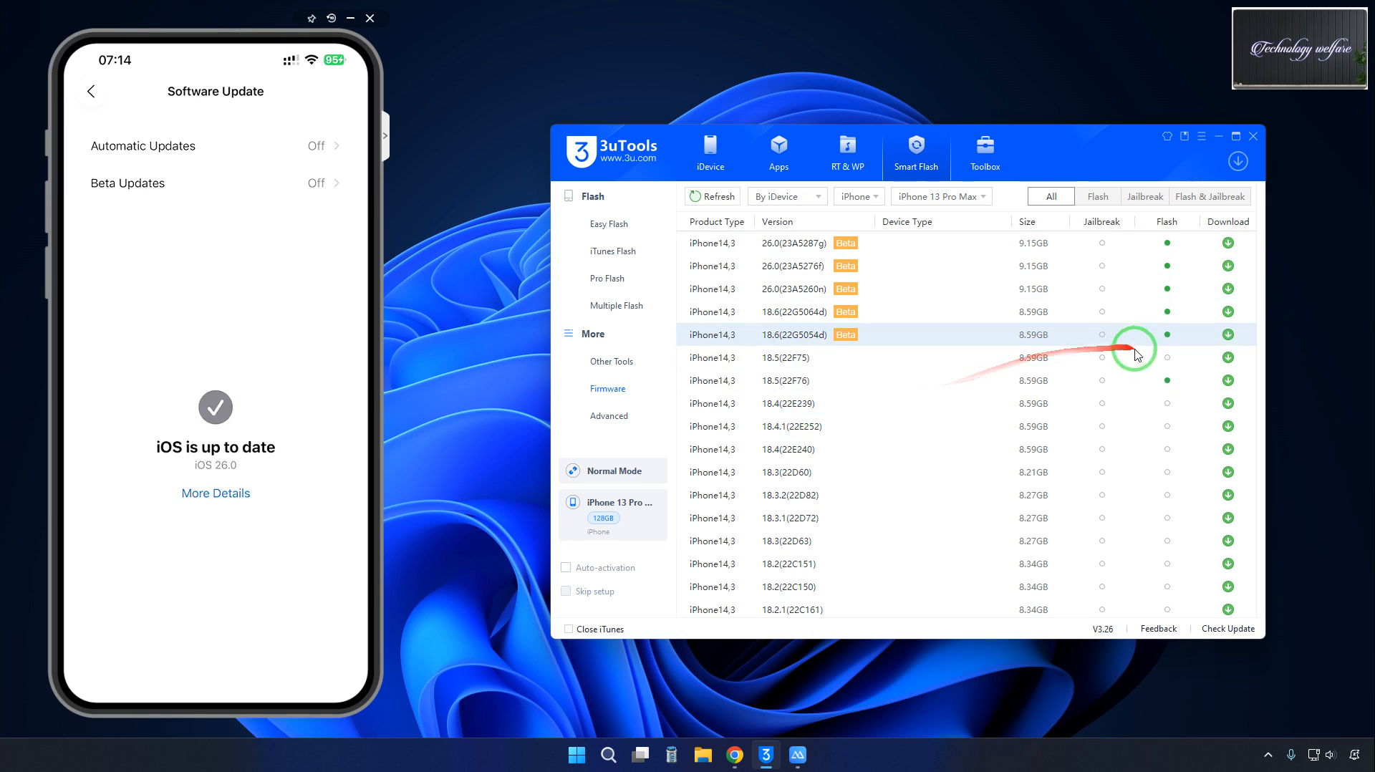
Scroll the iPhone 13 Pro Max firmware list to check which builds are marked flashable.
scroll(down, 3)
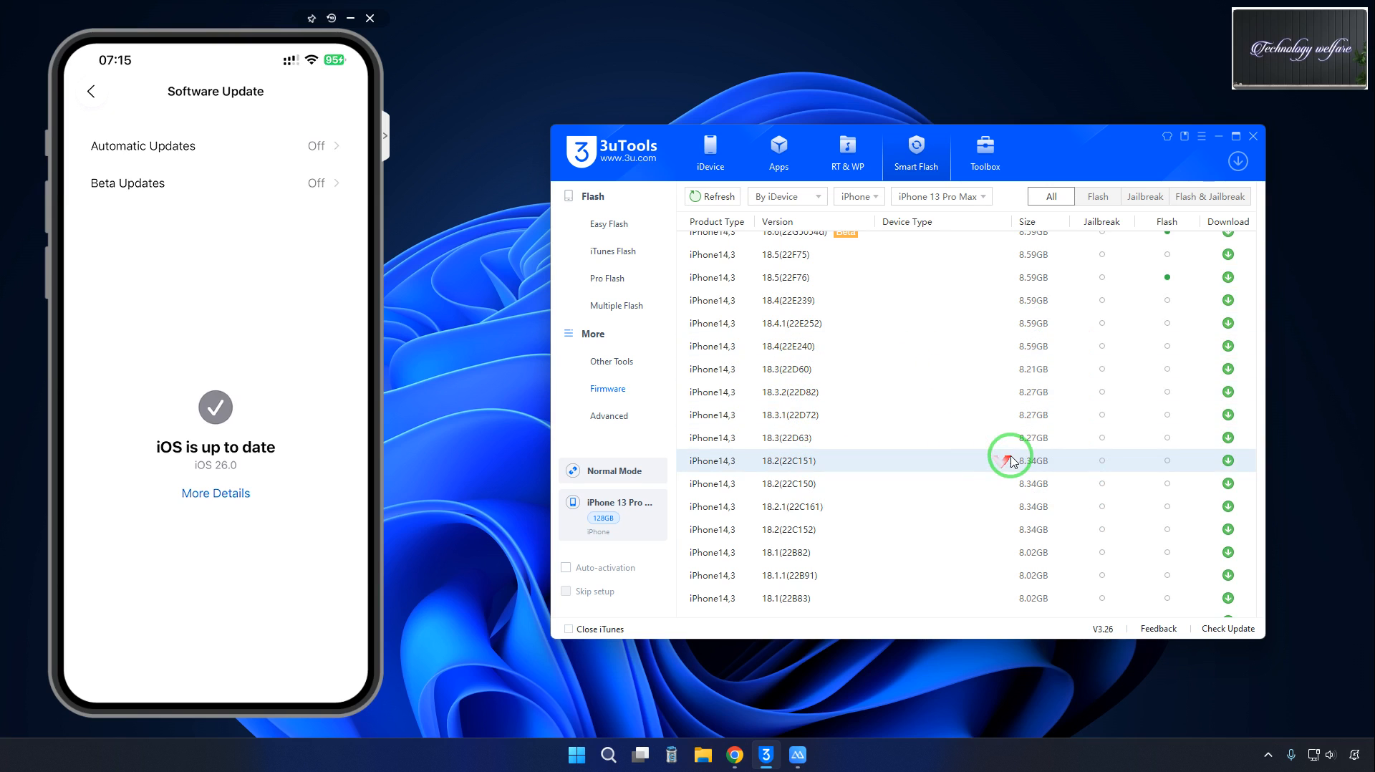
scroll(down, 3)
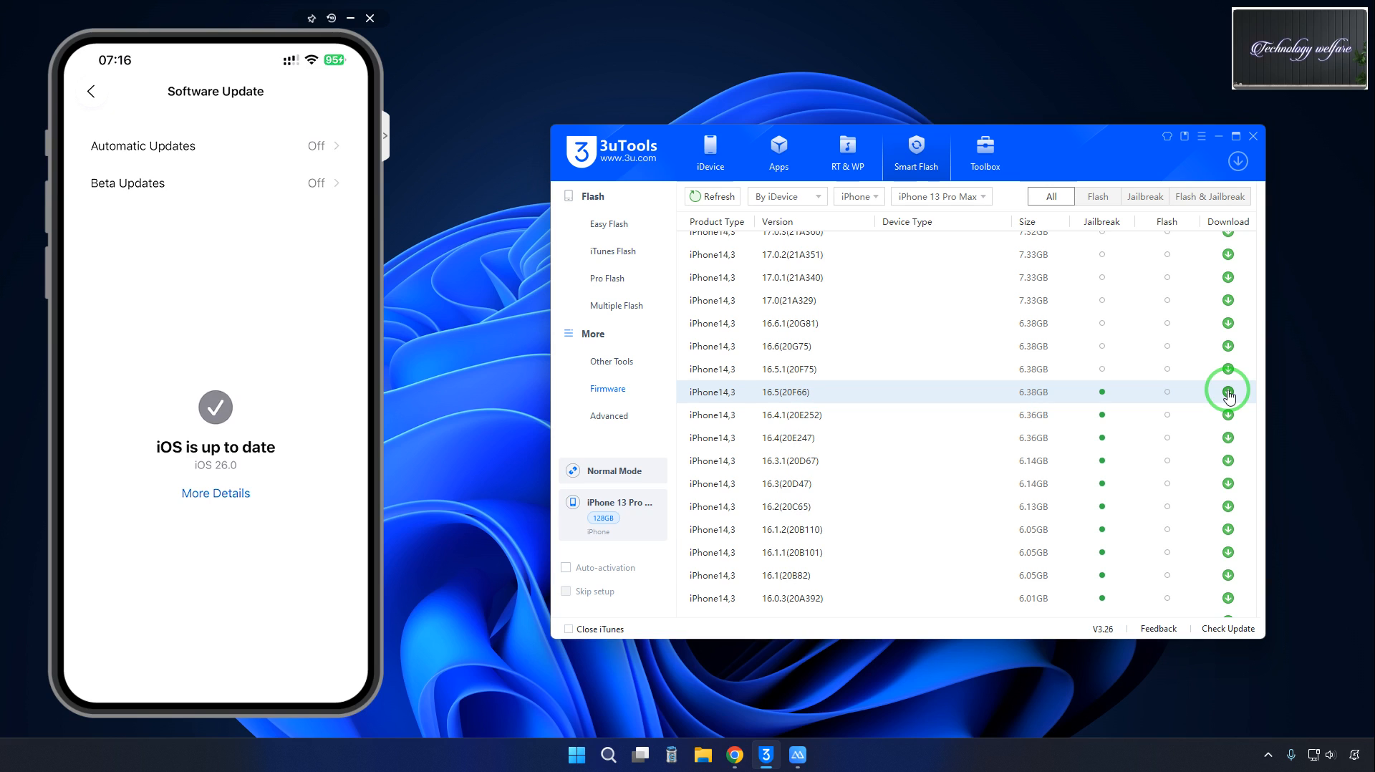
mouse_move(1198, 389)
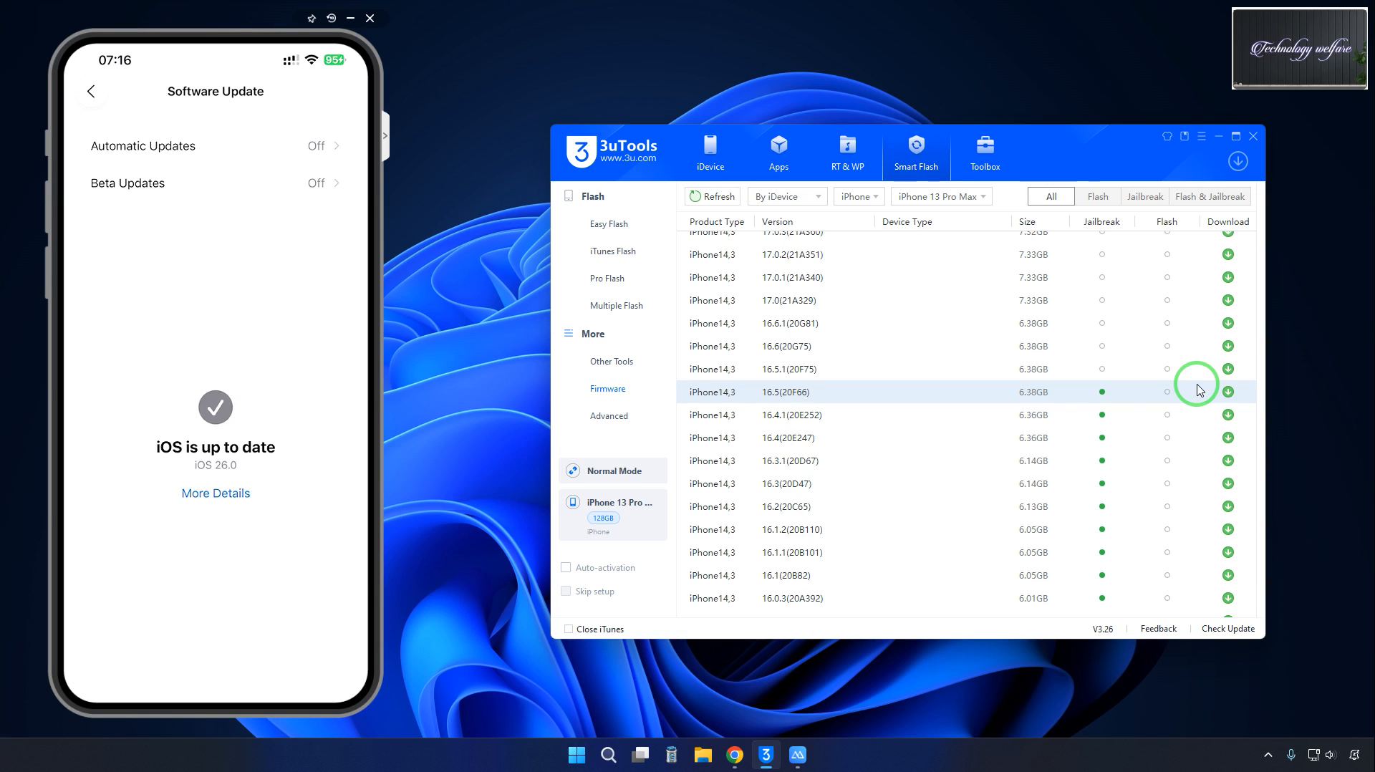